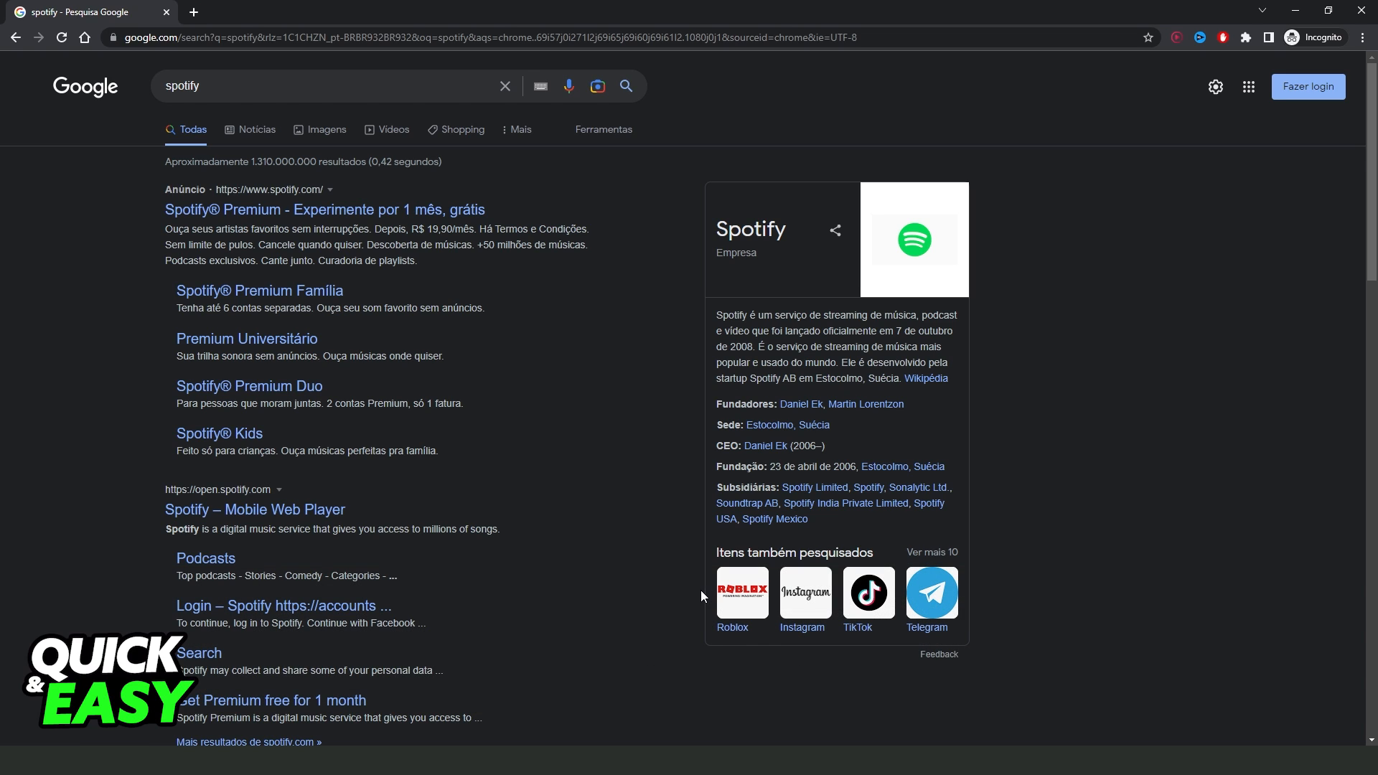
pyautogui.moveTo(662, 580)
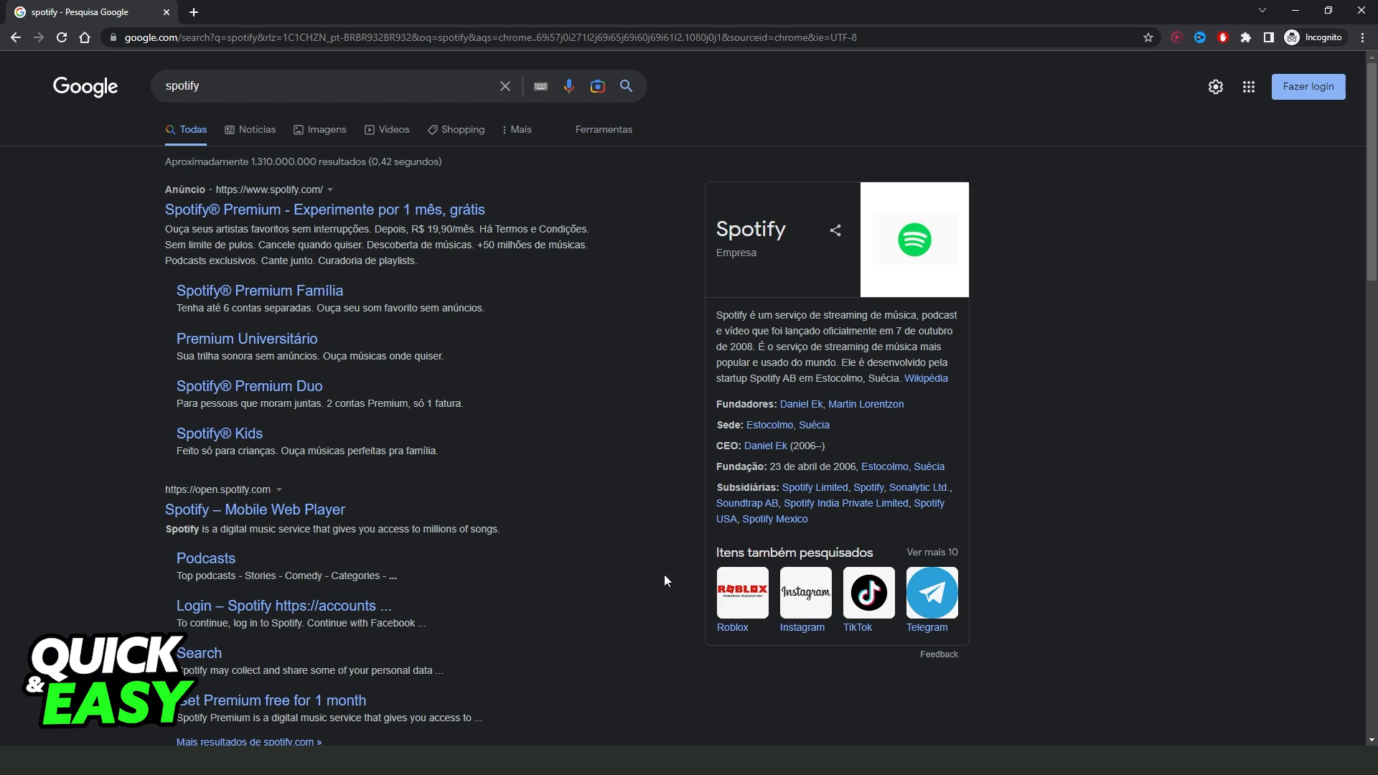
pyautogui.moveTo(673, 552)
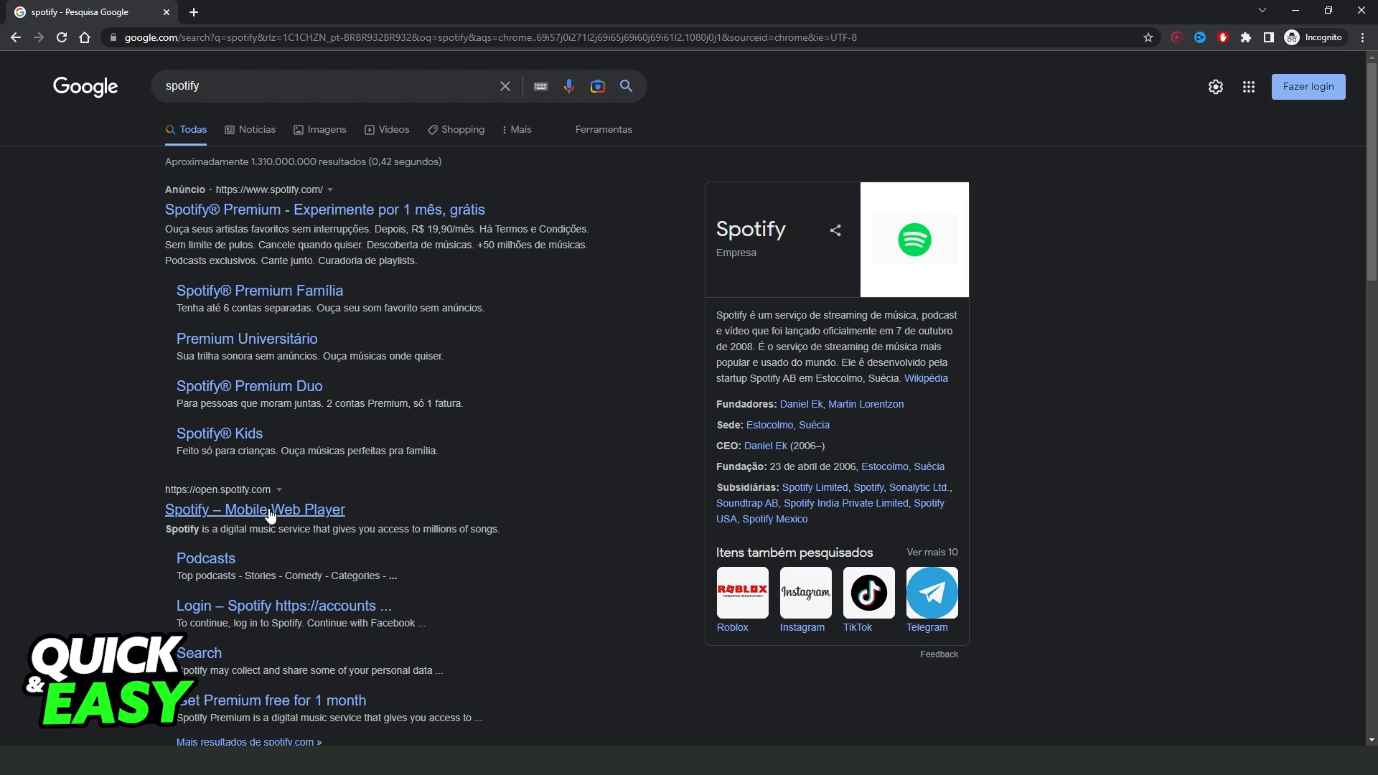
# - Open the Spotify Mobile Web Player result, go to Entrar, and choose phone-number login
pyautogui.click(254, 509)
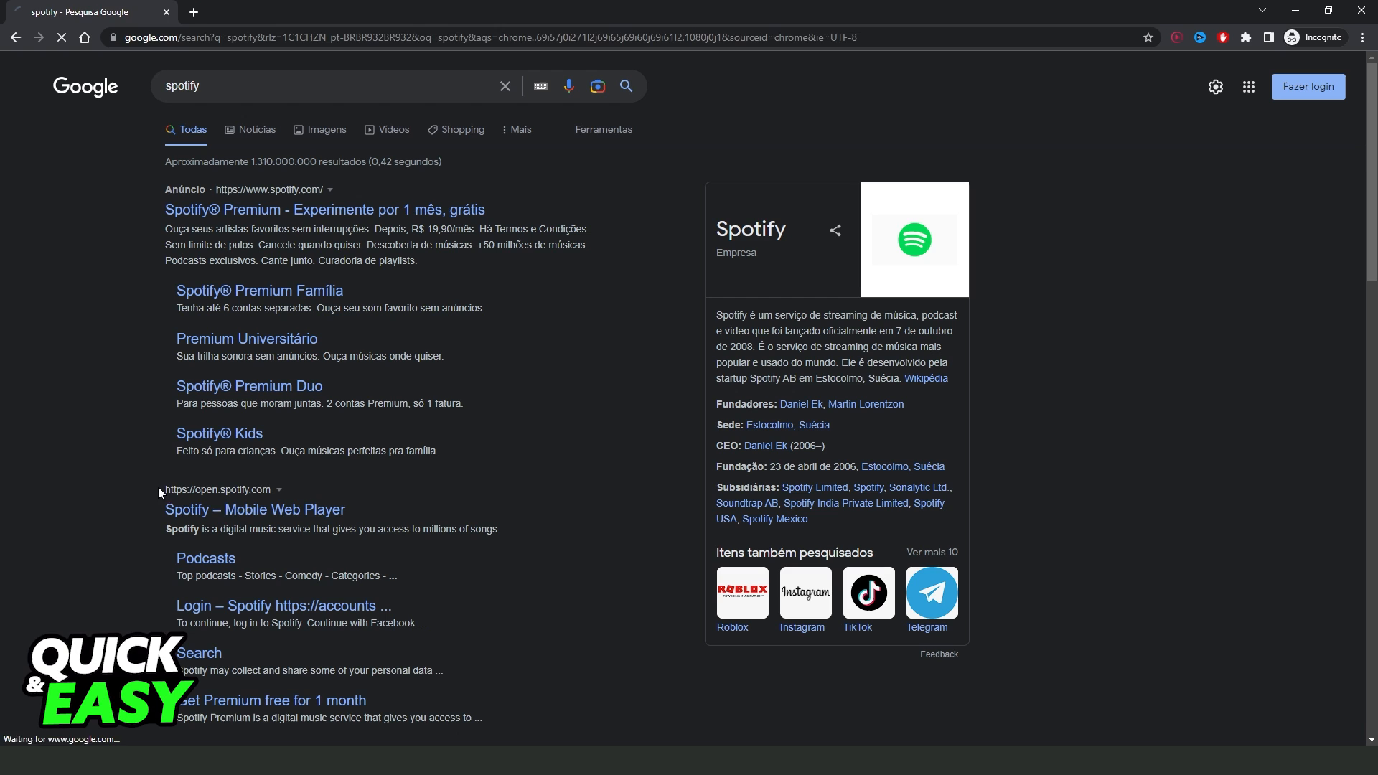
pyautogui.click(255, 508)
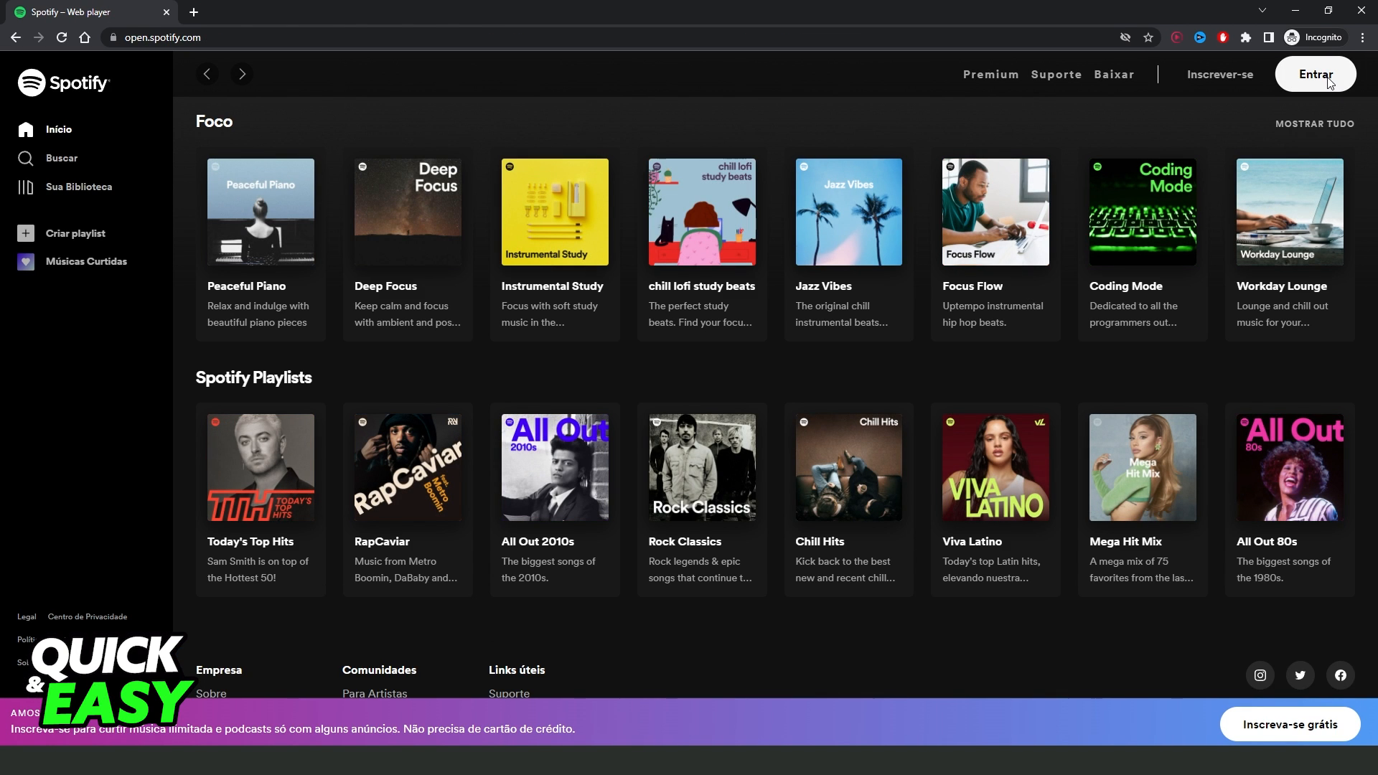
pyautogui.moveTo(1330, 85)
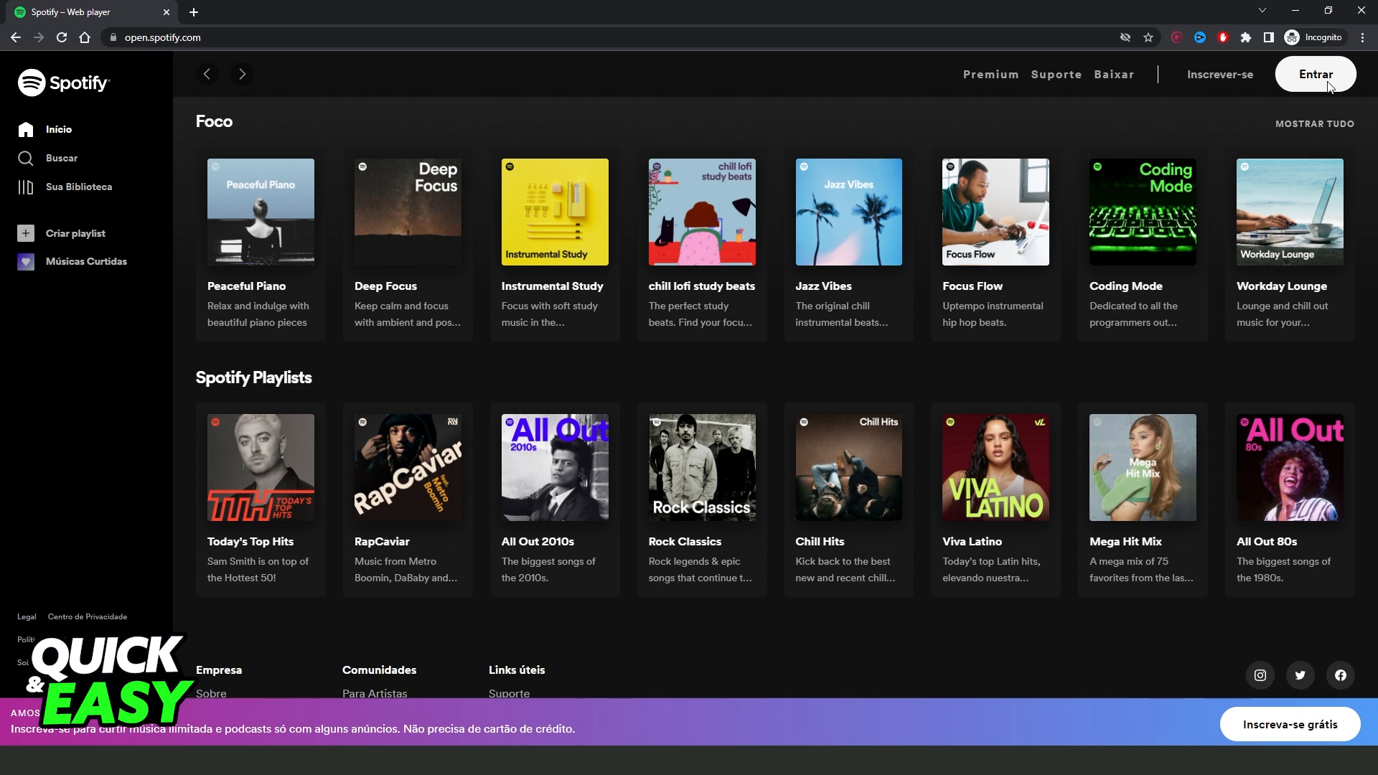
pyautogui.click(1314, 74)
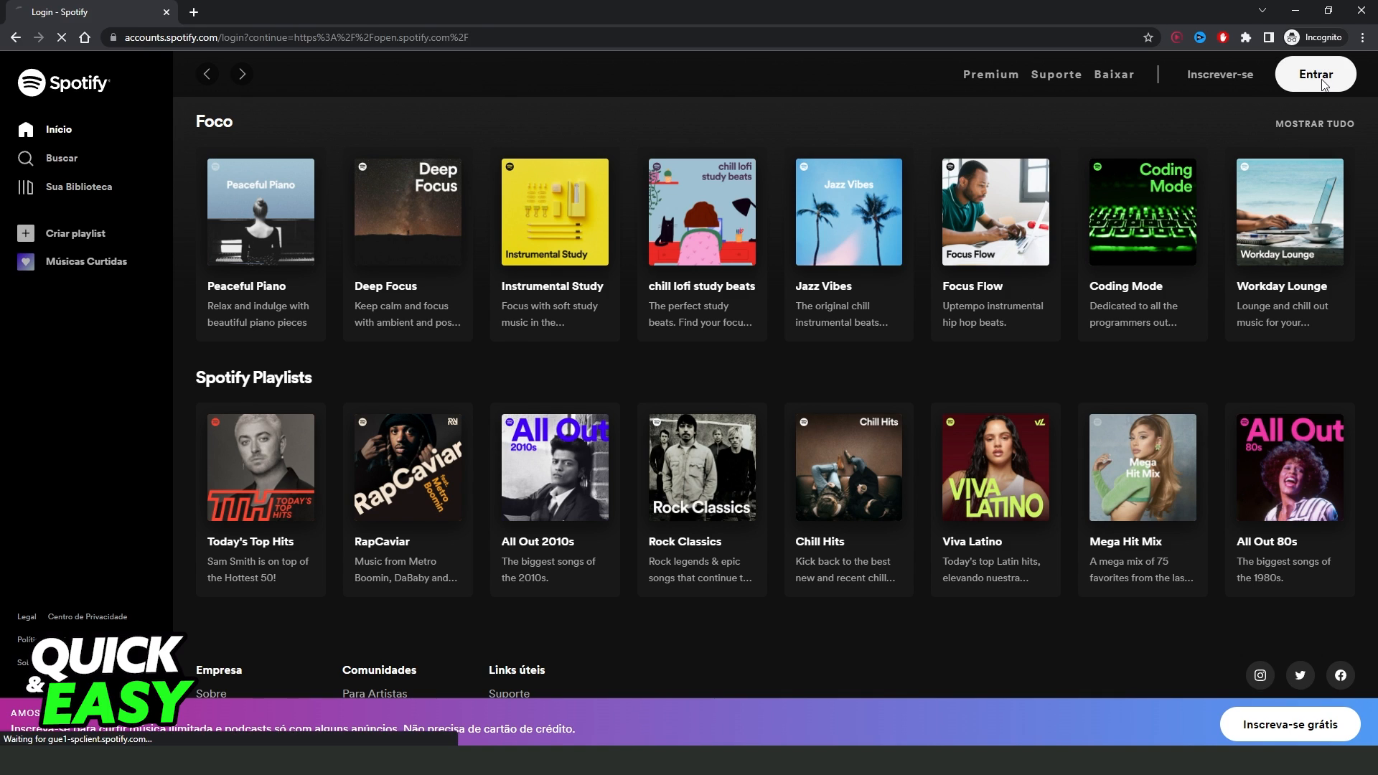
pyautogui.click(1315, 74)
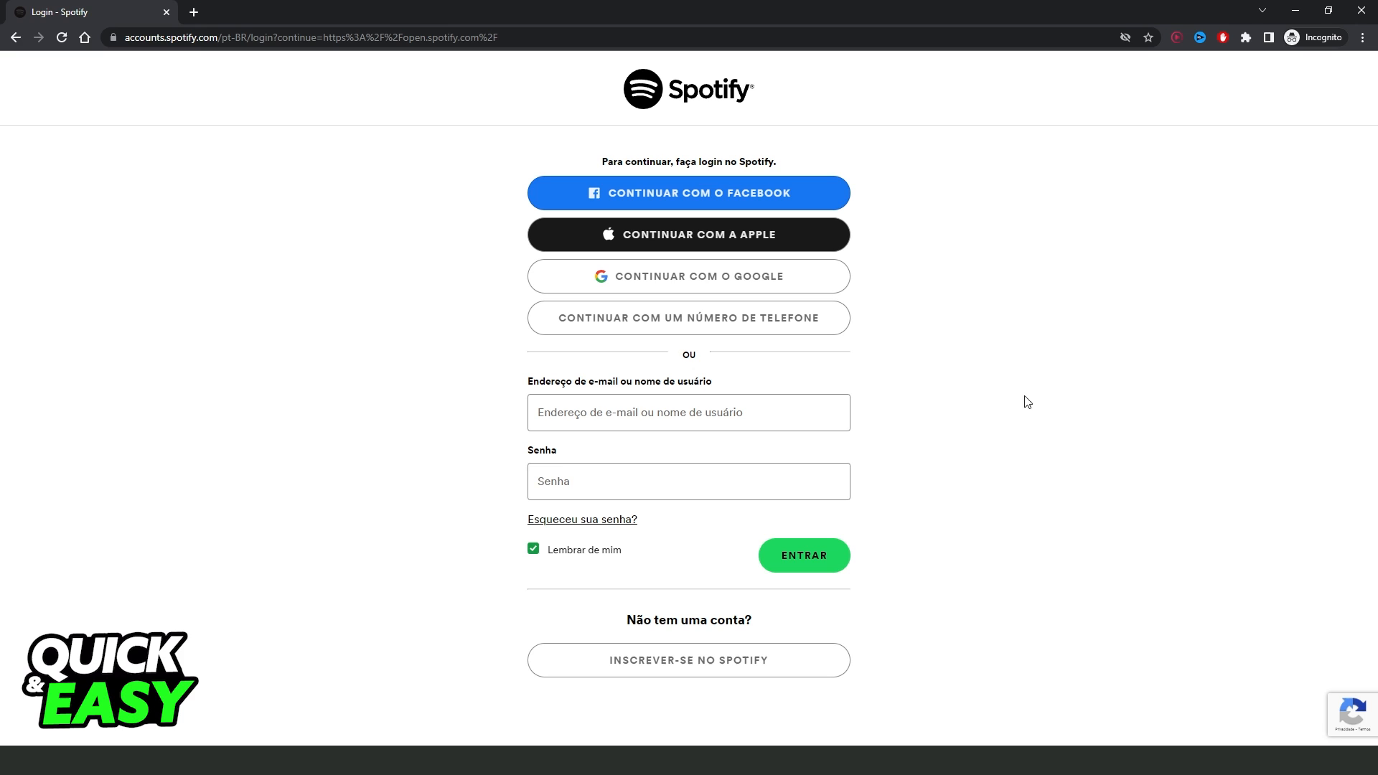
pyautogui.moveTo(666, 247)
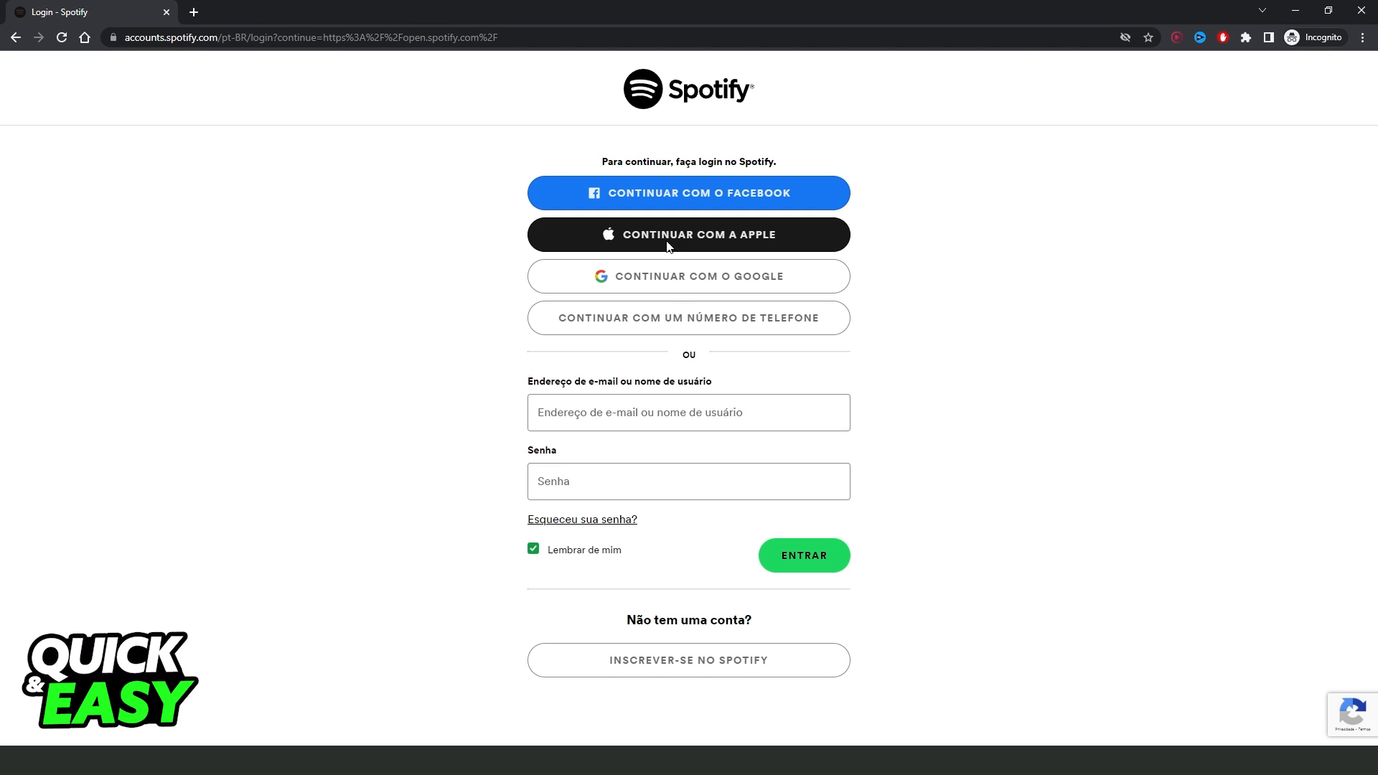
pyautogui.moveTo(710, 318)
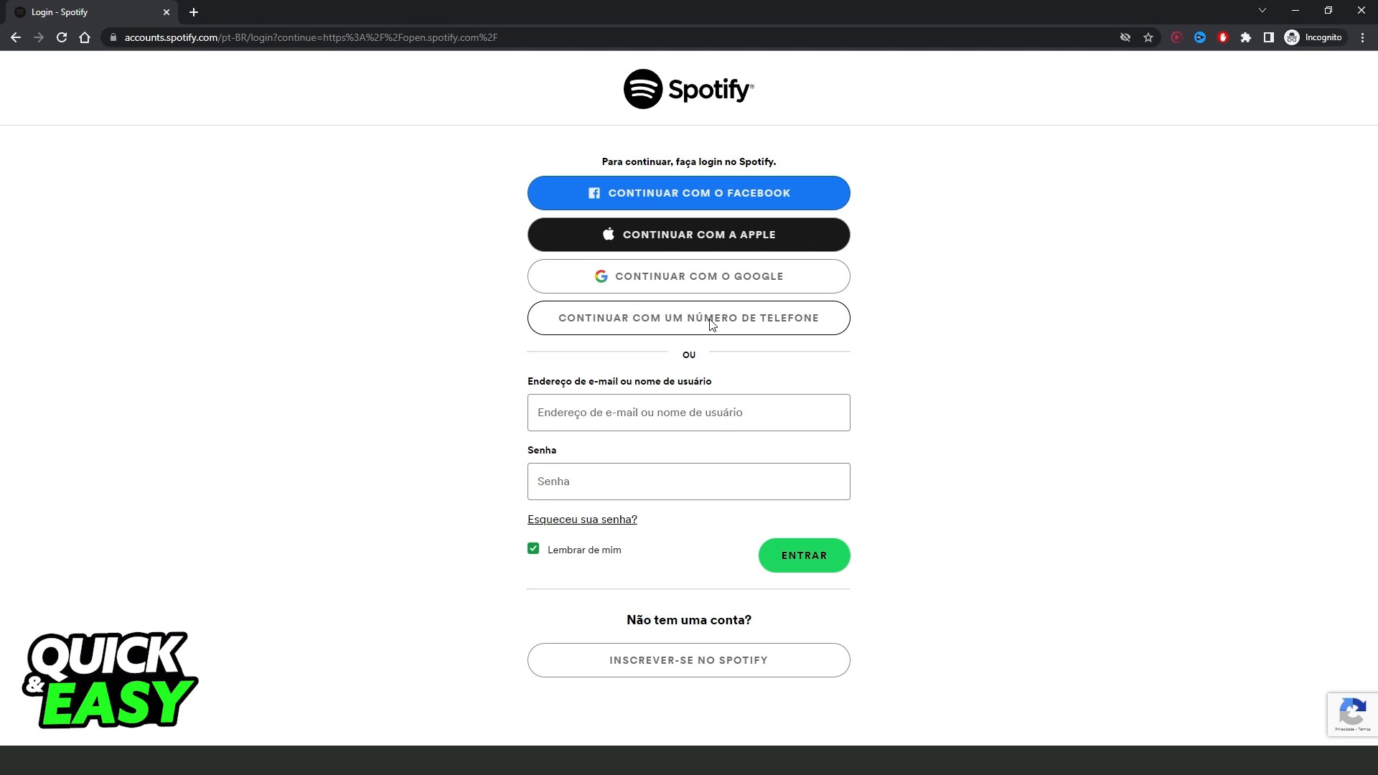
pyautogui.click(688, 317)
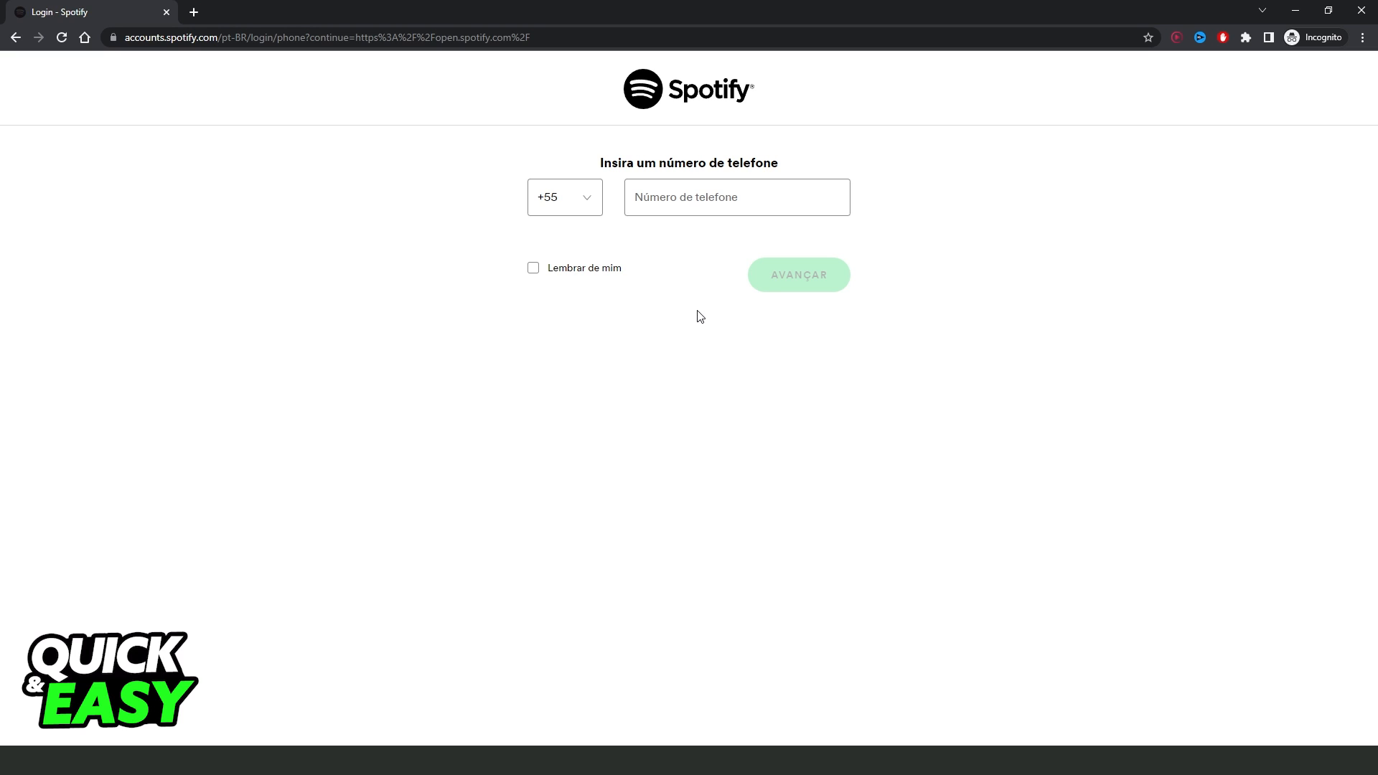
# - Enter a +55 phone number and submit it with Avançar to request an SMS code
pyautogui.click(736, 197)
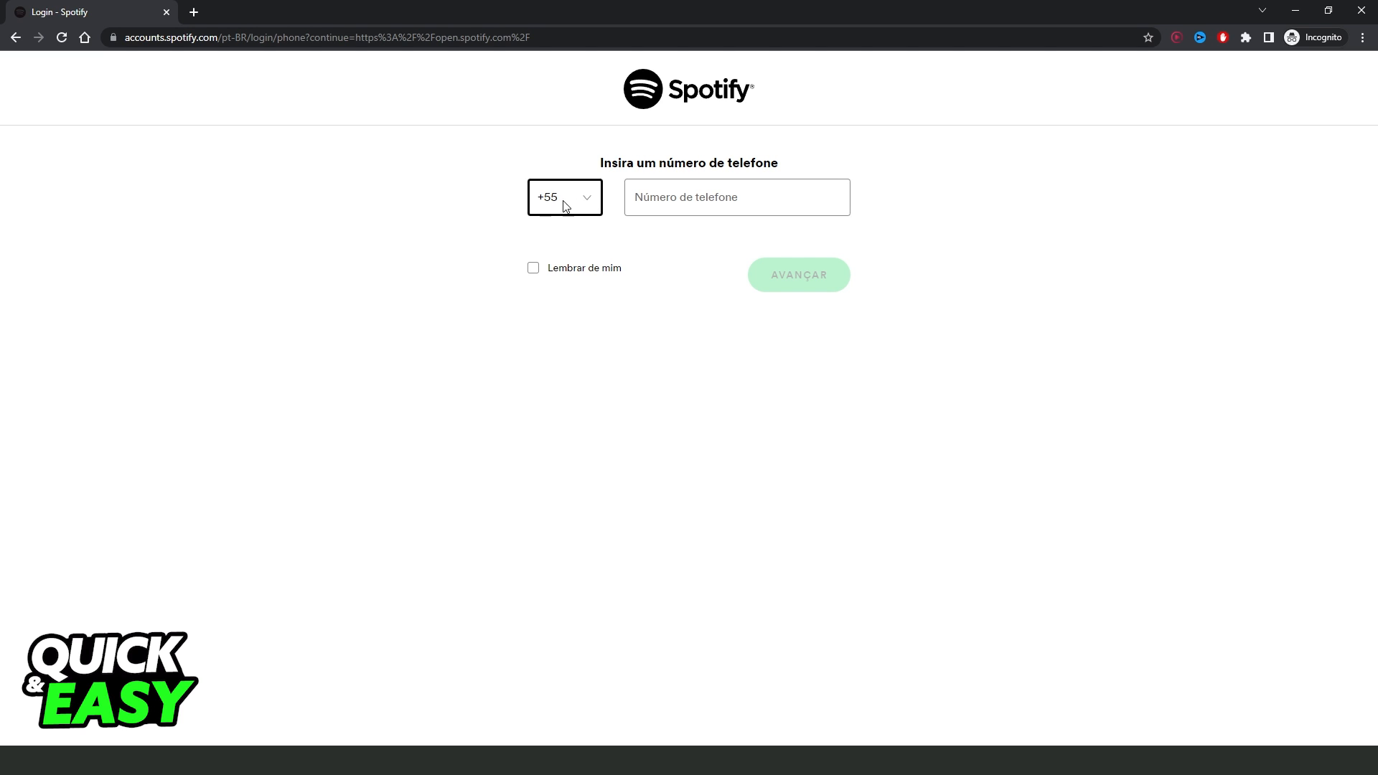
pyautogui.click(737, 197)
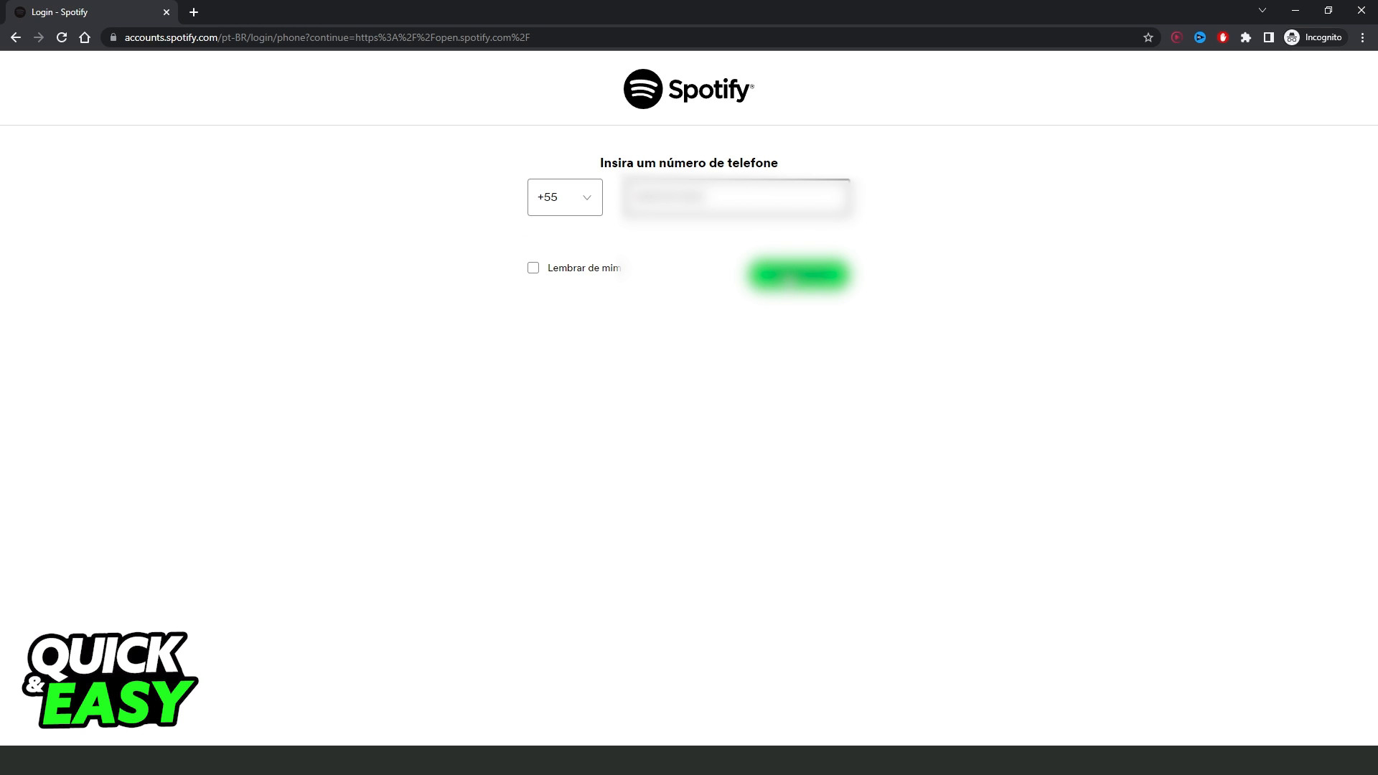
pyautogui.click(795, 273)
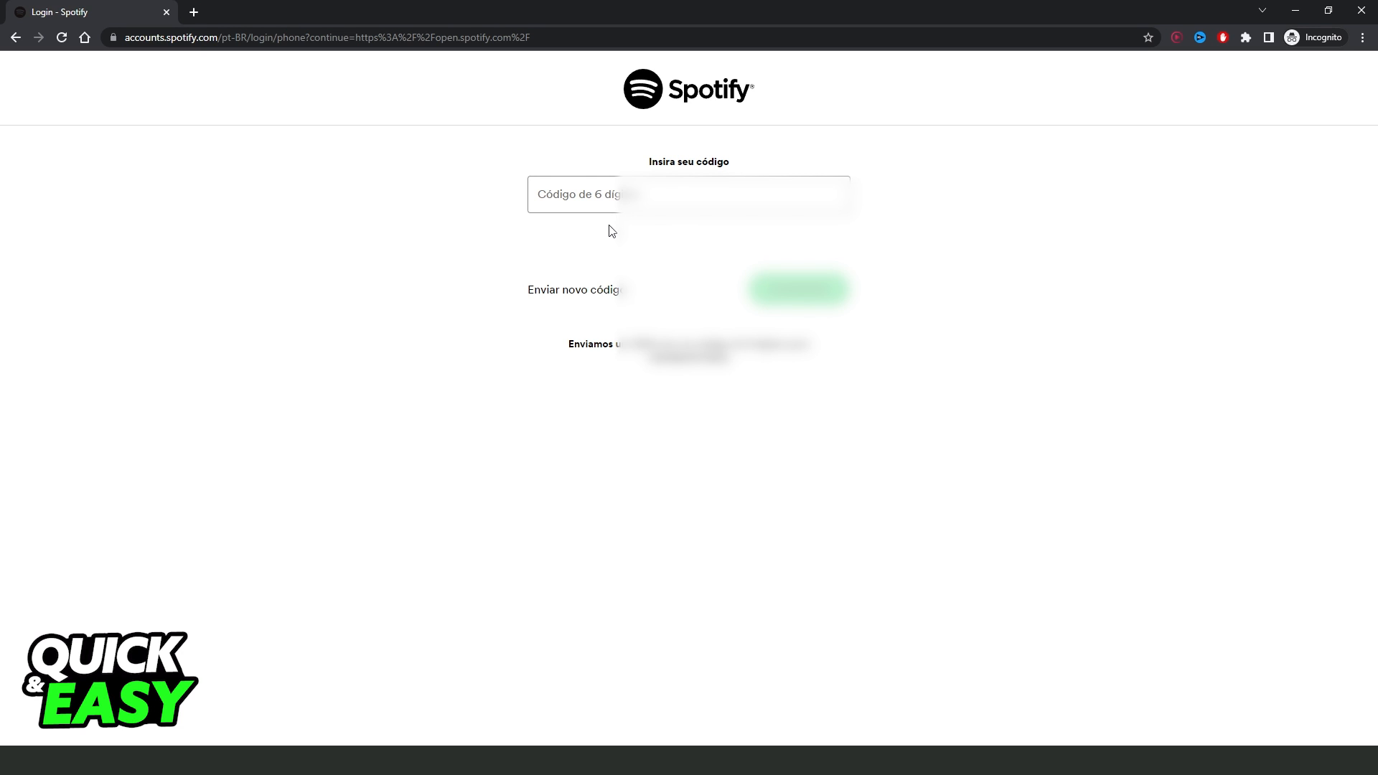
pyautogui.moveTo(585, 344)
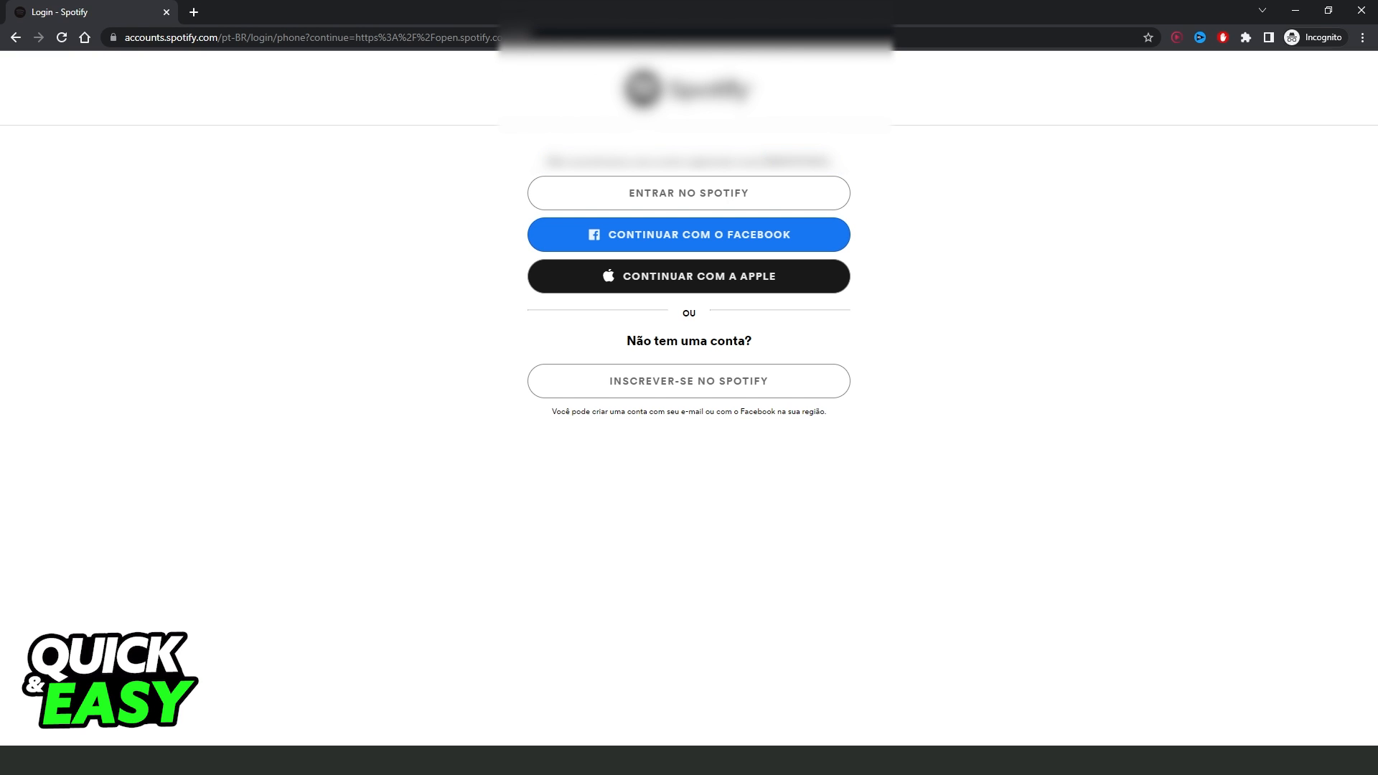
pyautogui.moveTo(899, 170)
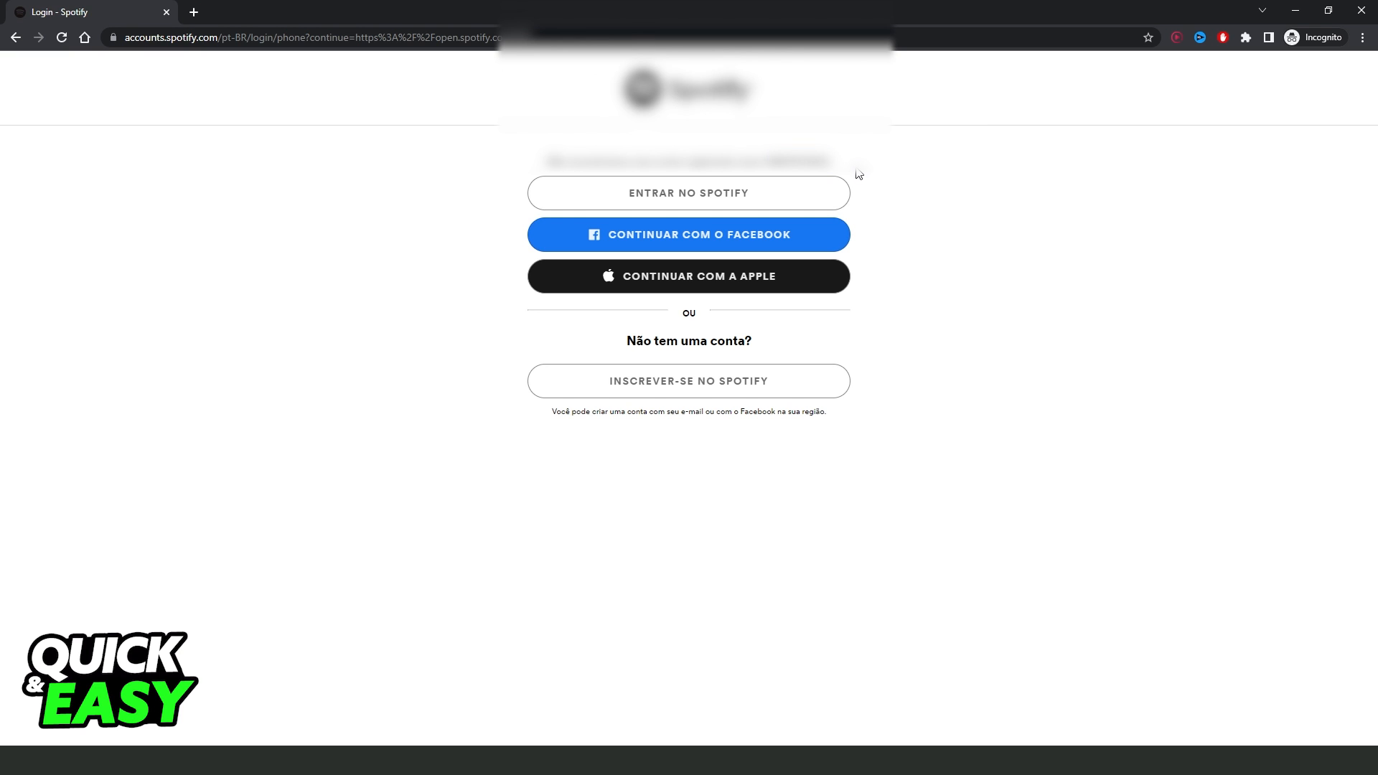
pyautogui.moveTo(188, 8)
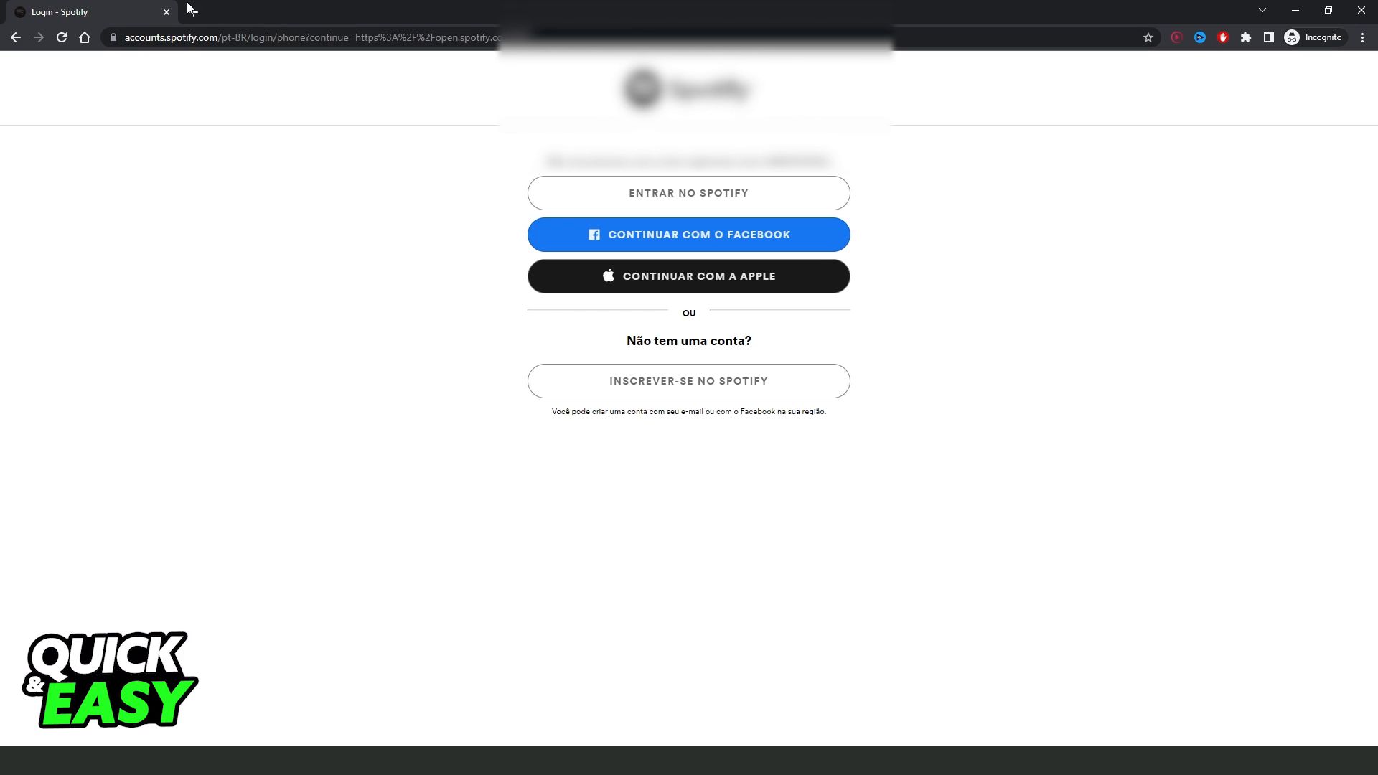